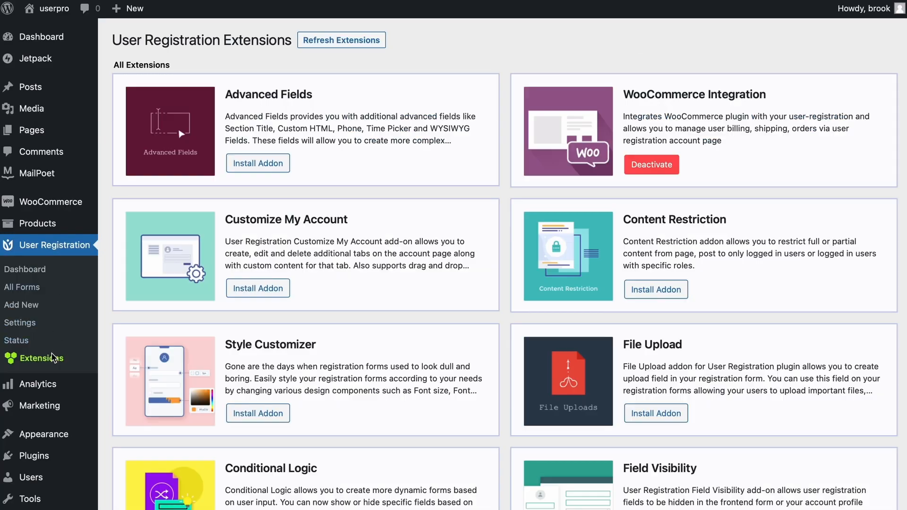
# - Show the General form settings of the 'conditional' form, scrolled to the conditional options
pyautogui.scroll(-3)
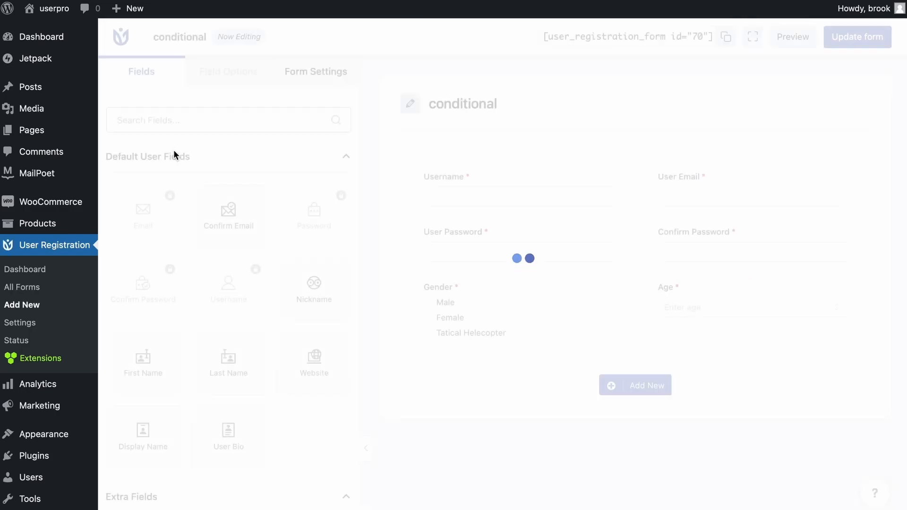
pyautogui.click(316, 71)
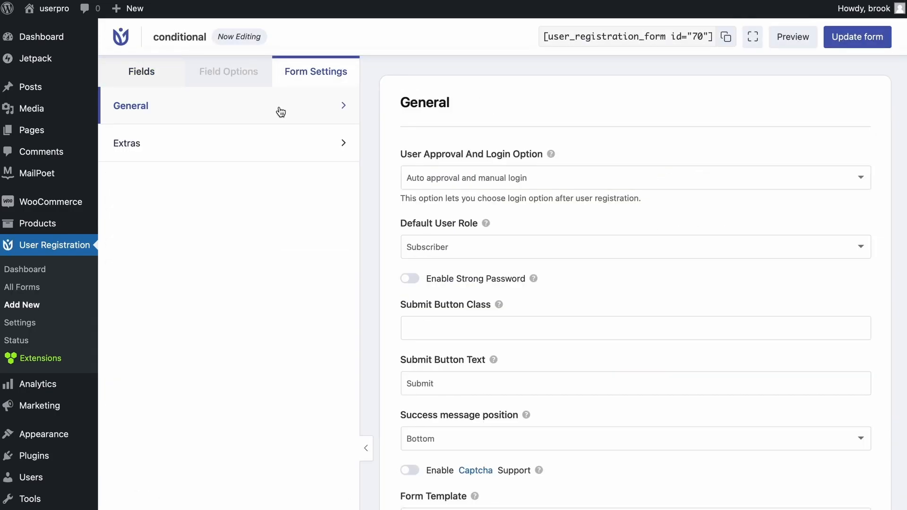
pyautogui.scroll(-3)
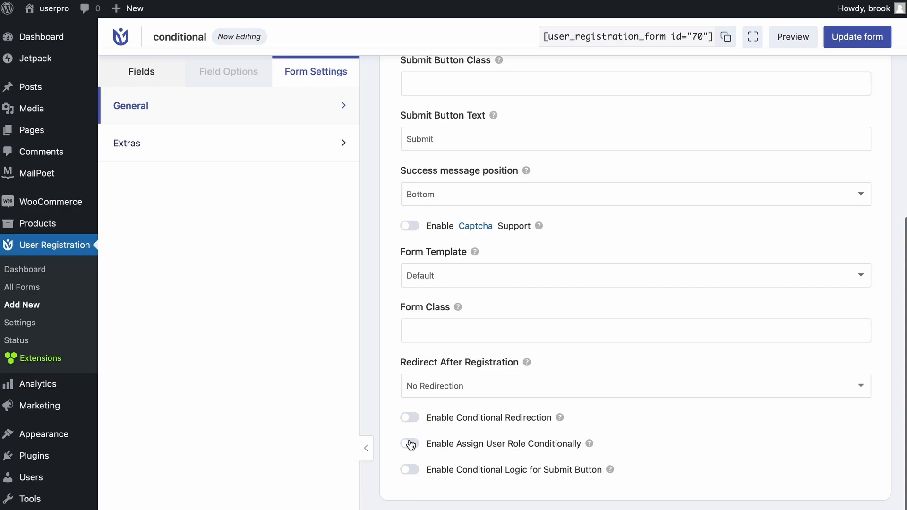
# - Enable conditional role assignment: assign Editor when Gender is Male
pyautogui.click(409, 444)
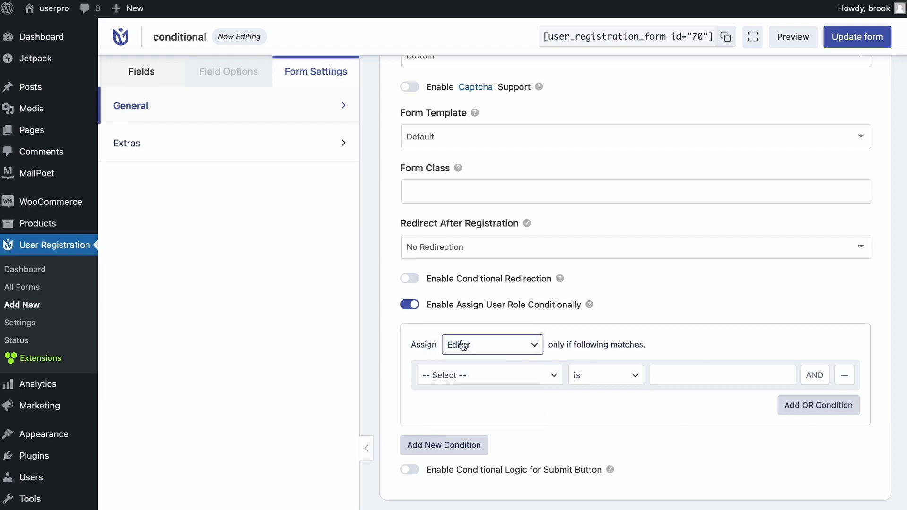
pyautogui.click(488, 375)
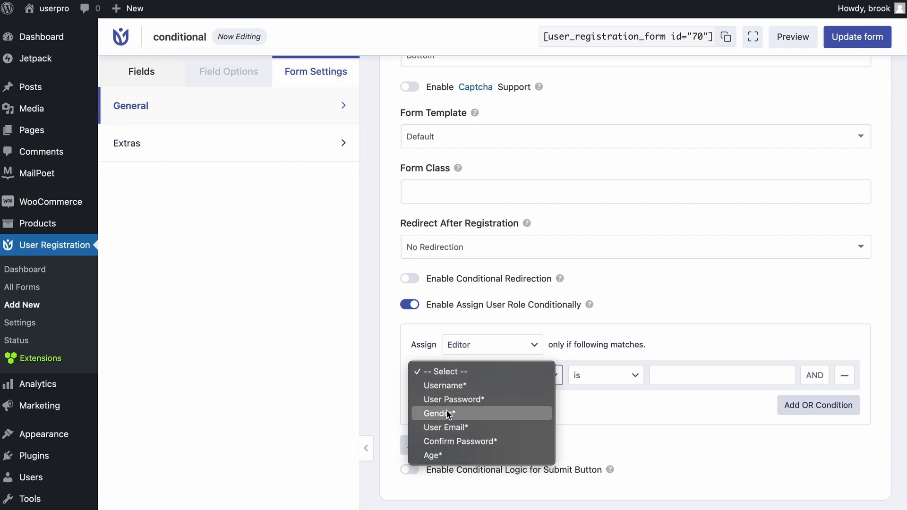
pyautogui.click(435, 413)
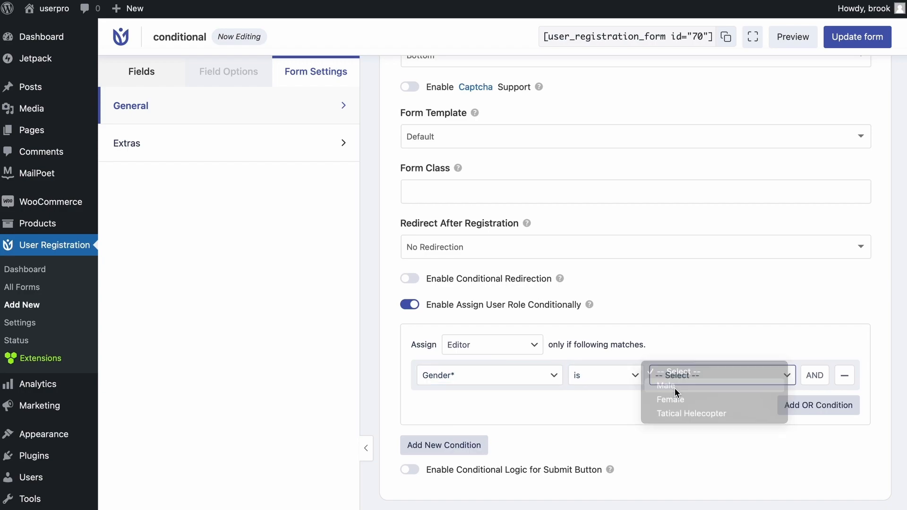
pyautogui.click(666, 386)
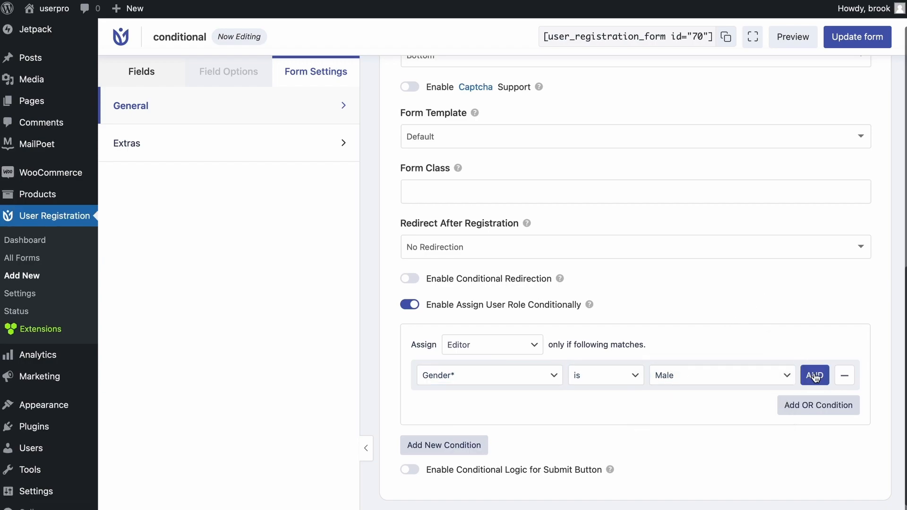
pyautogui.click(814, 375)
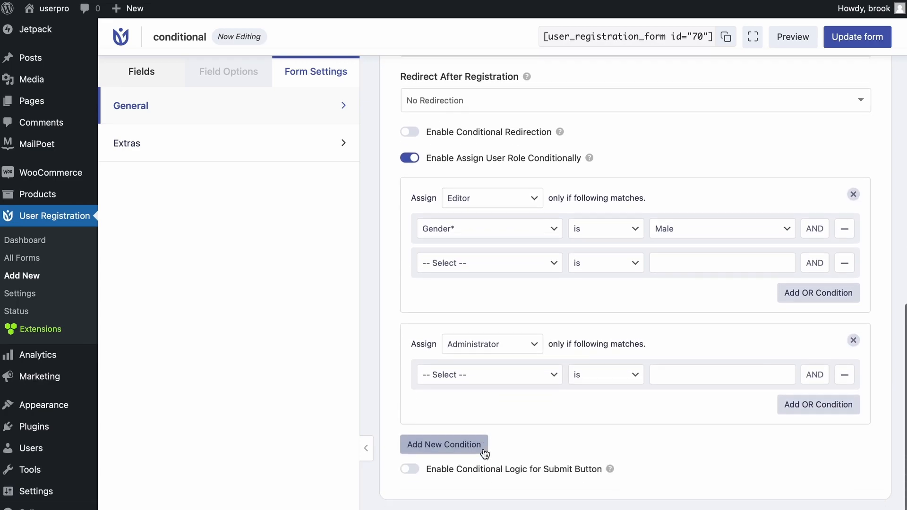
pyautogui.click(487, 374)
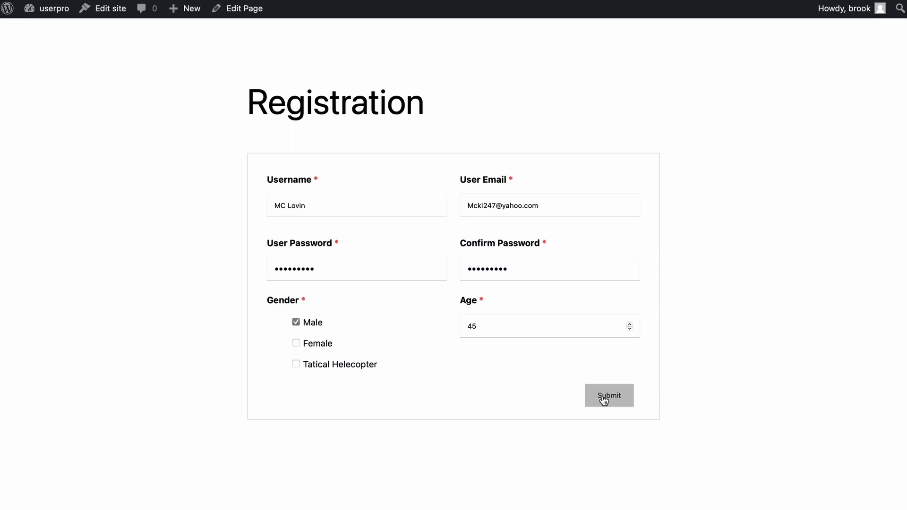
# - Submit a registration with the form so the new user is created as Editor
pyautogui.click(609, 396)
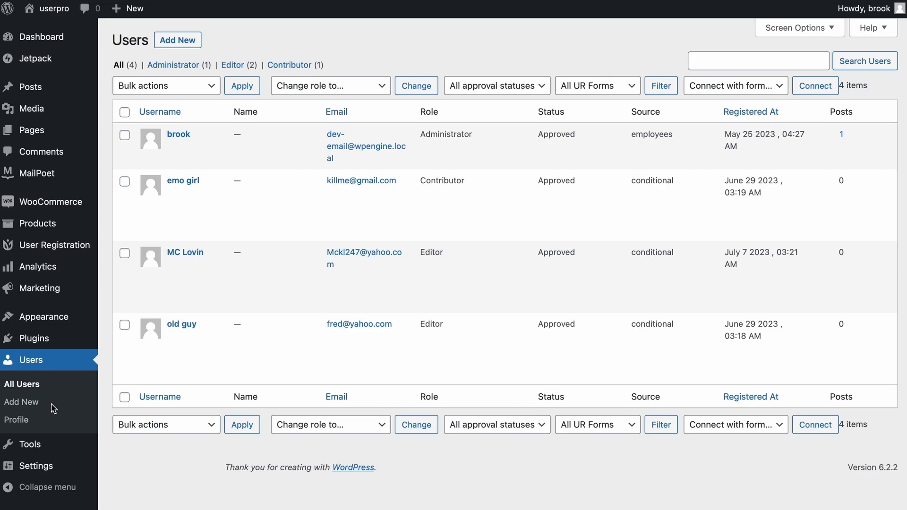
pyautogui.moveTo(185, 252)
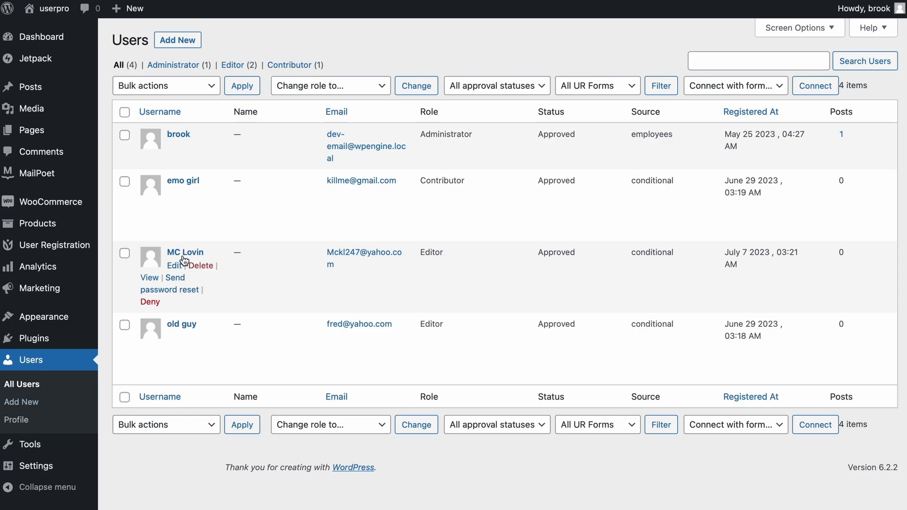